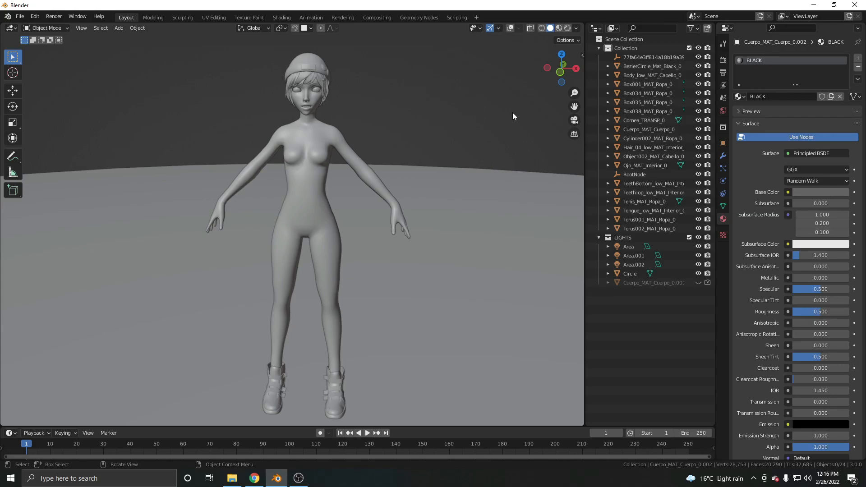
mouse_move(518, 127)
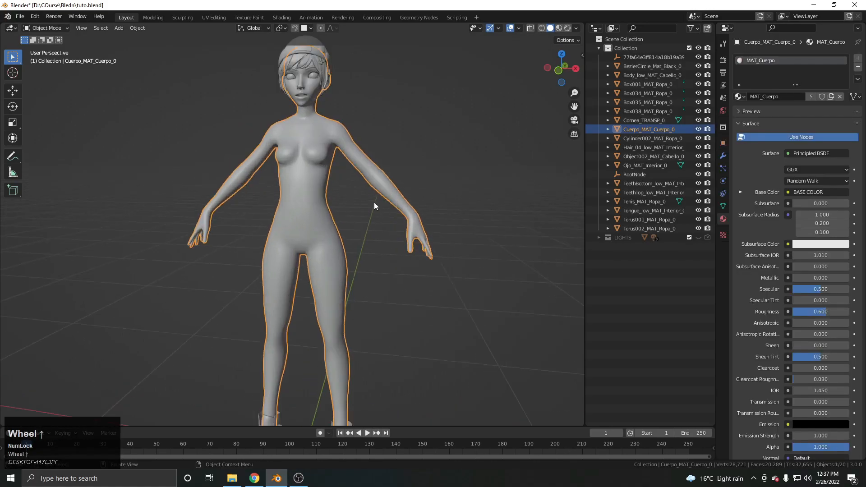
In Edit Mode, select a shirt-shaped band of torso and upper-arm faces, front and back.
key(Tab)
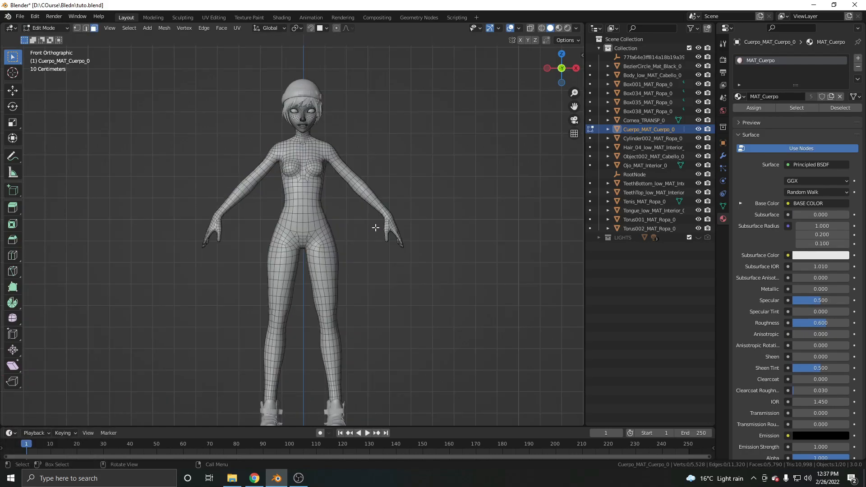
scroll(up, 3)
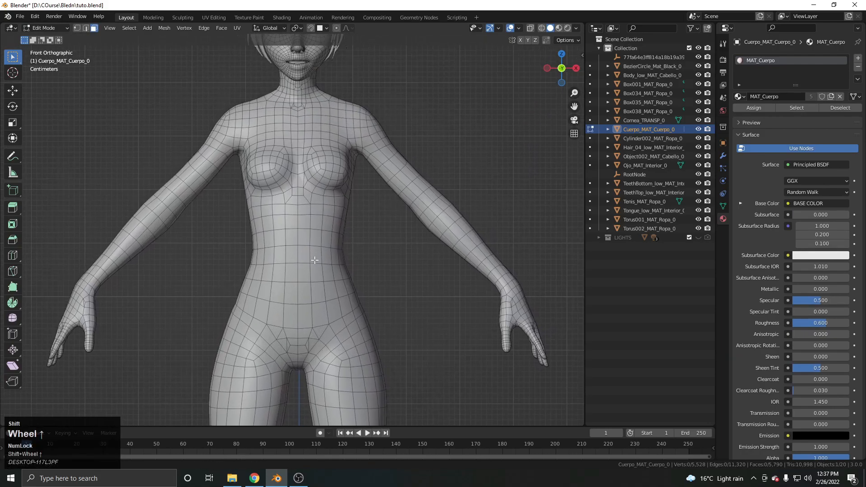
key(z)
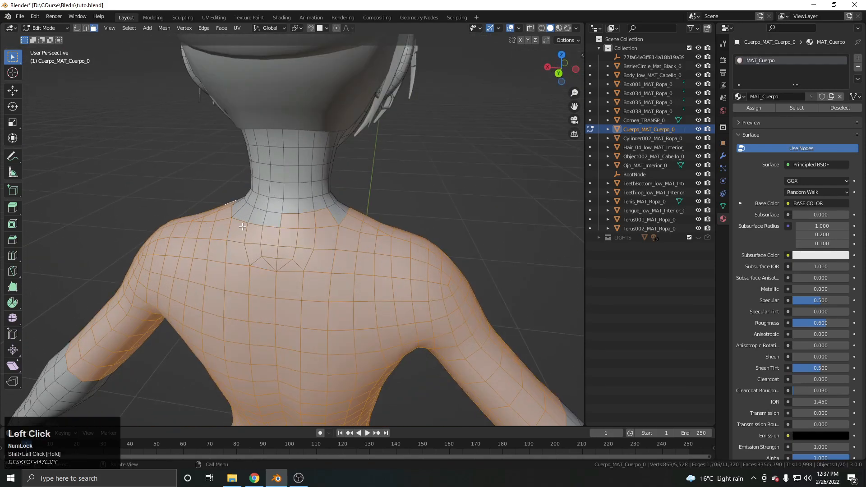
scroll(up, 3)
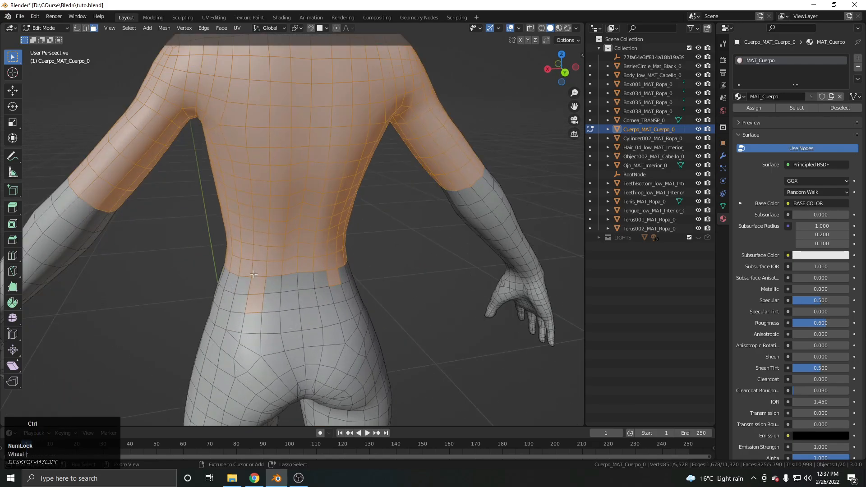
scroll(down, 3)
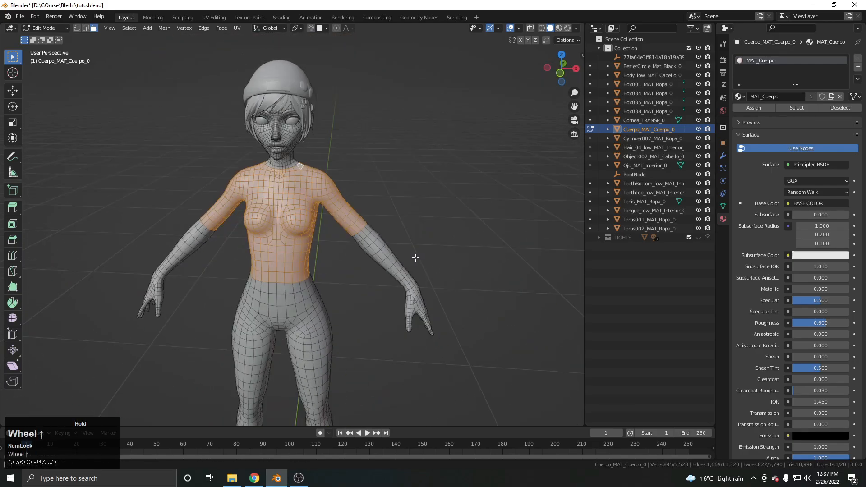
scroll(up, 3)
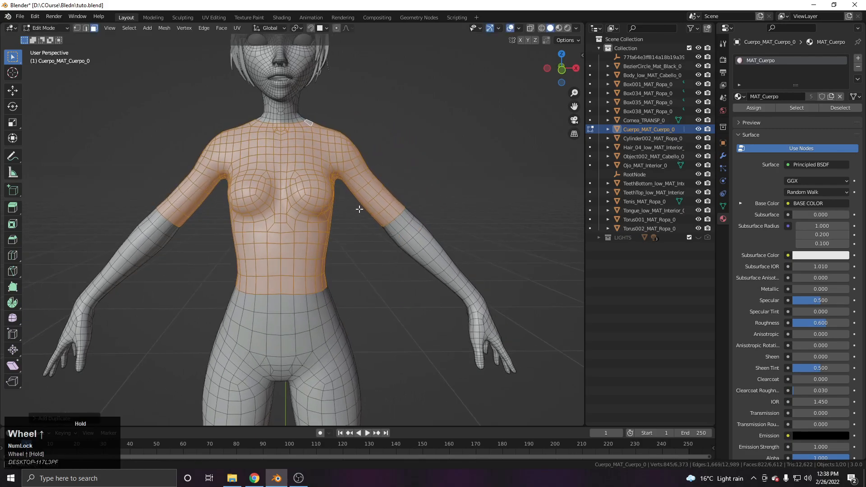
Separate the selected shirt faces into their own T-shirt object with P > Selection.
key(p)
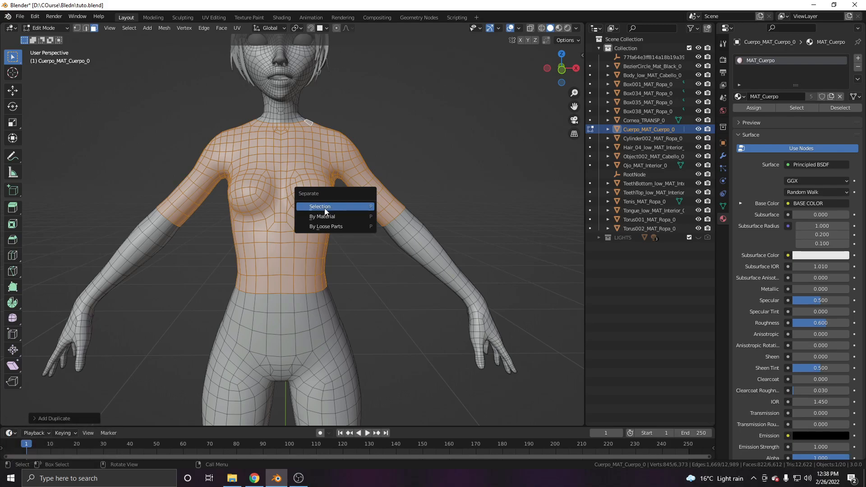
click(320, 206)
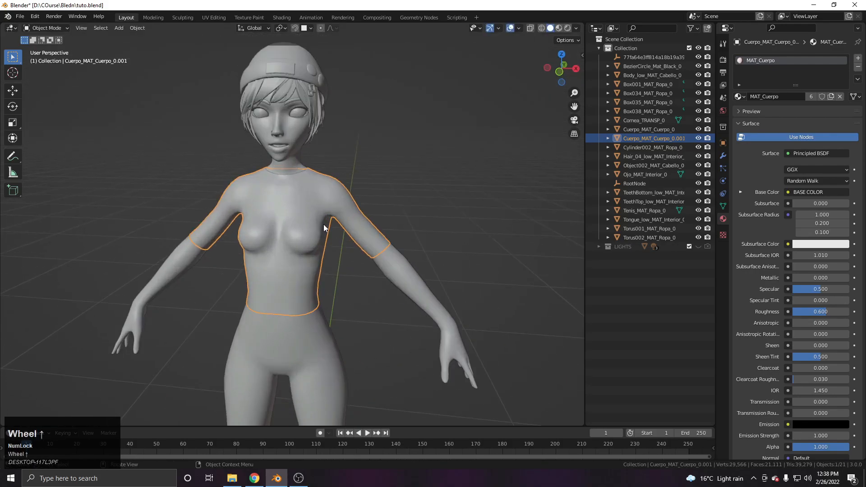
click(46, 27)
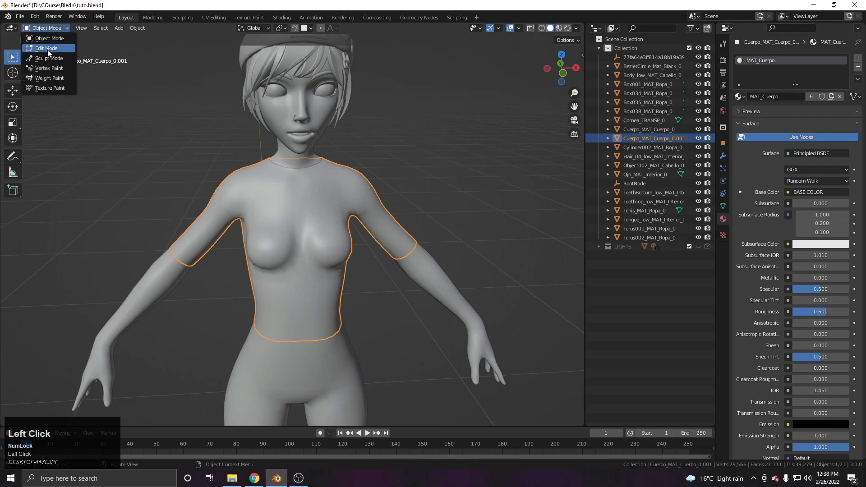
Fatten the whole T-shirt mesh slightly outward with Alt+S so it clears the body.
click(46, 48)
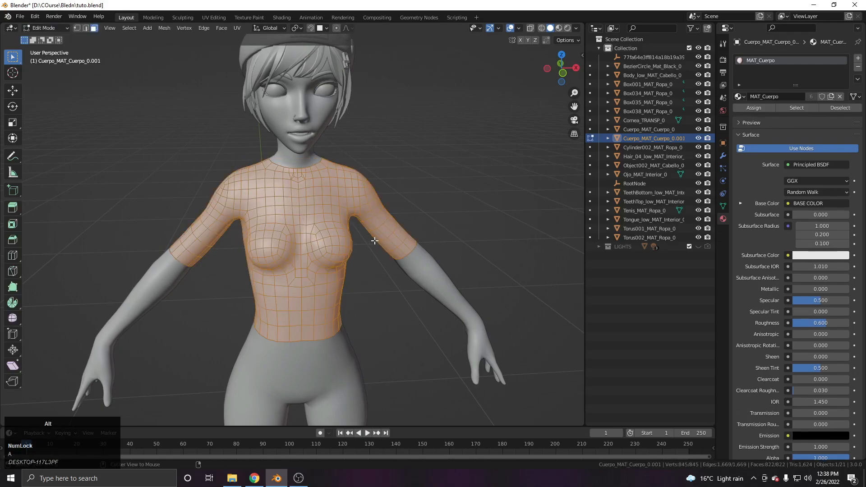
key(alt+s)
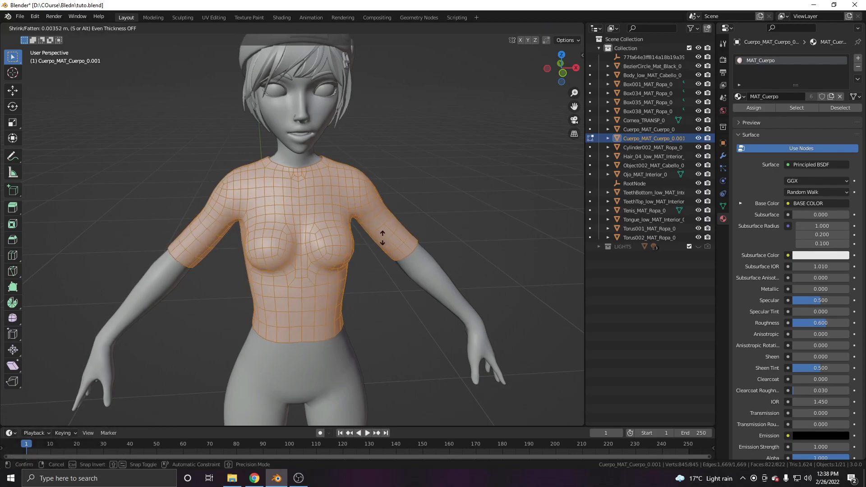
click(384, 238)
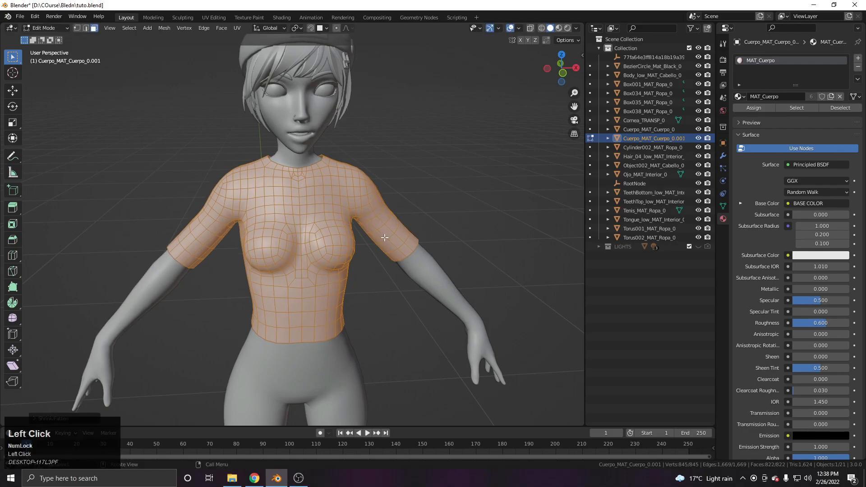
click(43, 27)
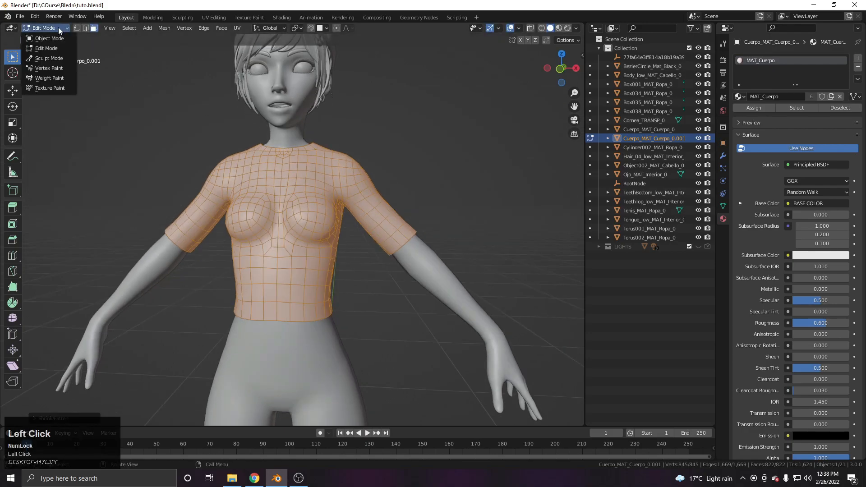
Smooth and soften the T-shirt's chest contours in Sculpt Mode, then return to Object Mode.
click(48, 58)
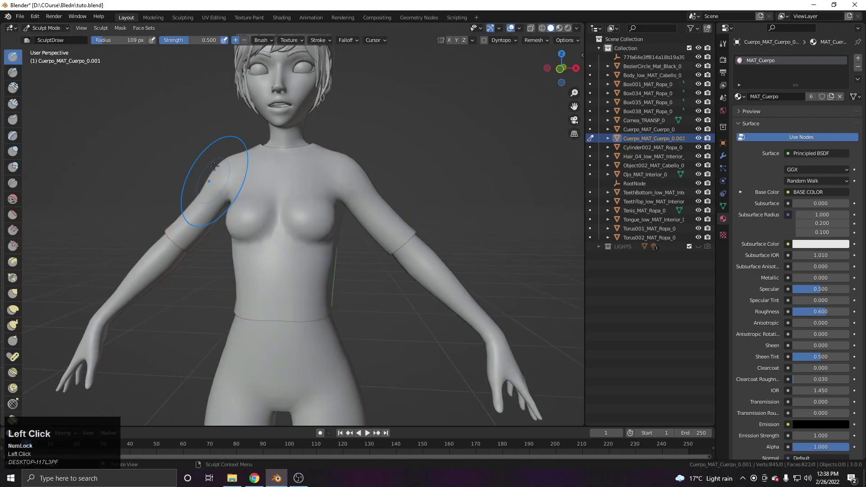
mouse_move(449, 40)
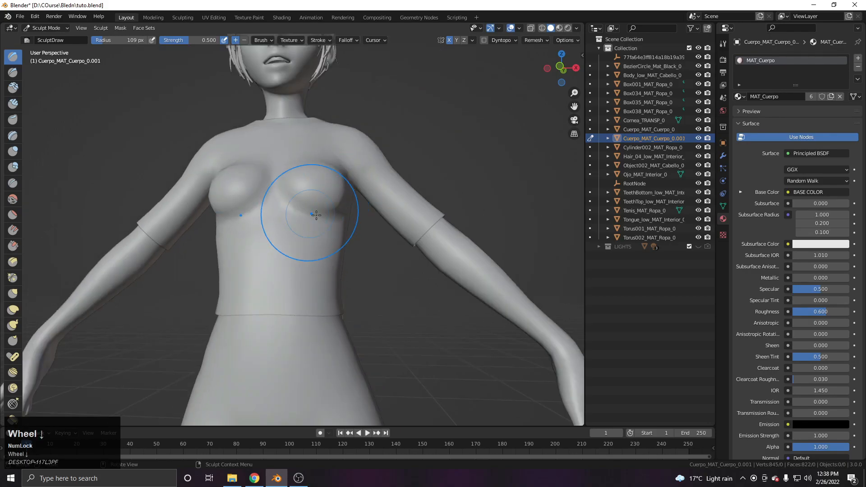
scroll(up, 3)
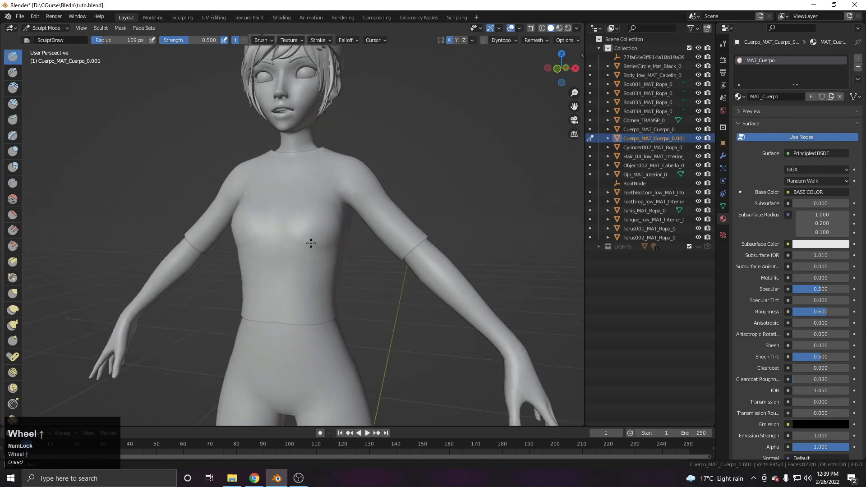
scroll(down, 3)
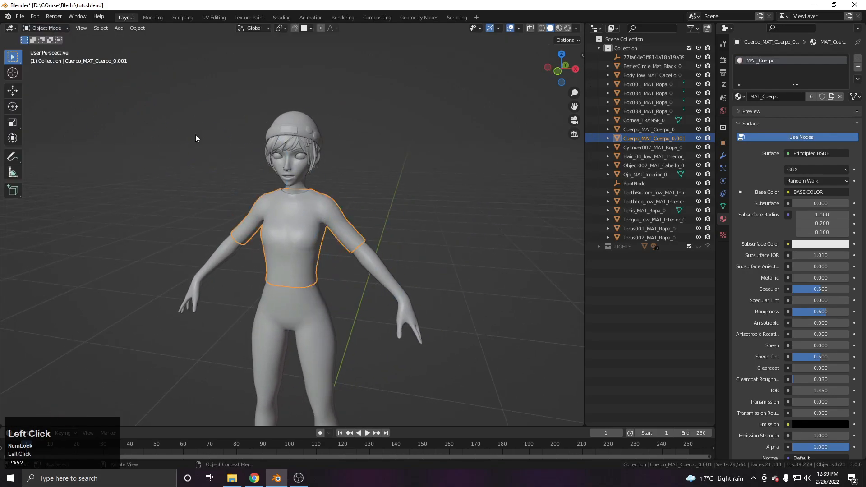
Give the T-shirt a Solidify modifier with 0.01 m thickness and offset -1.
scroll(up, 3)
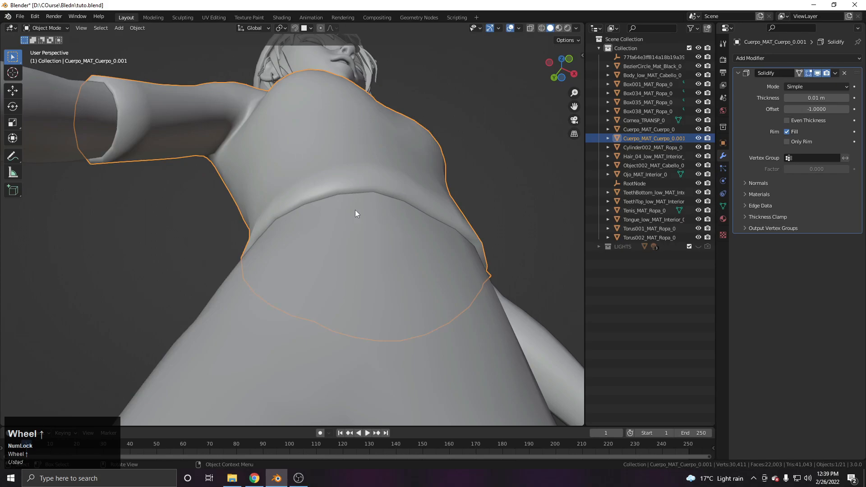
scroll(down, 3)
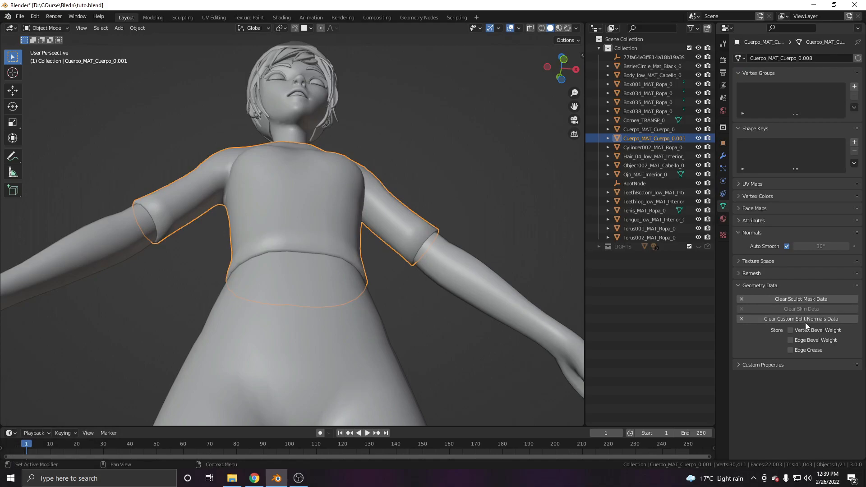
mouse_move(801, 298)
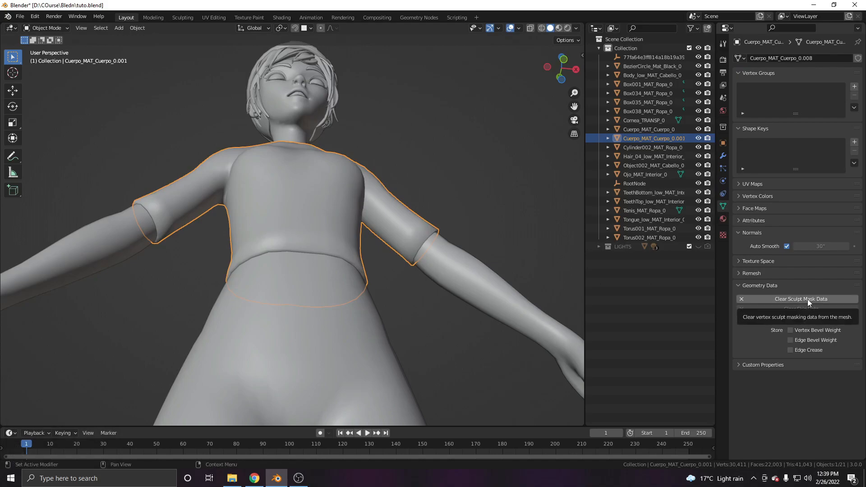
Clear the shirt's sculpt mask and custom split normals data, and set auto smooth to about 62°.
click(800, 298)
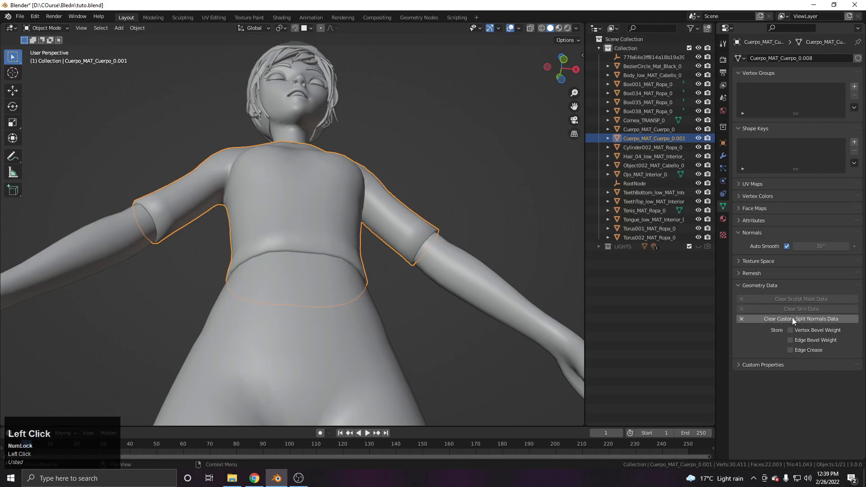
click(801, 319)
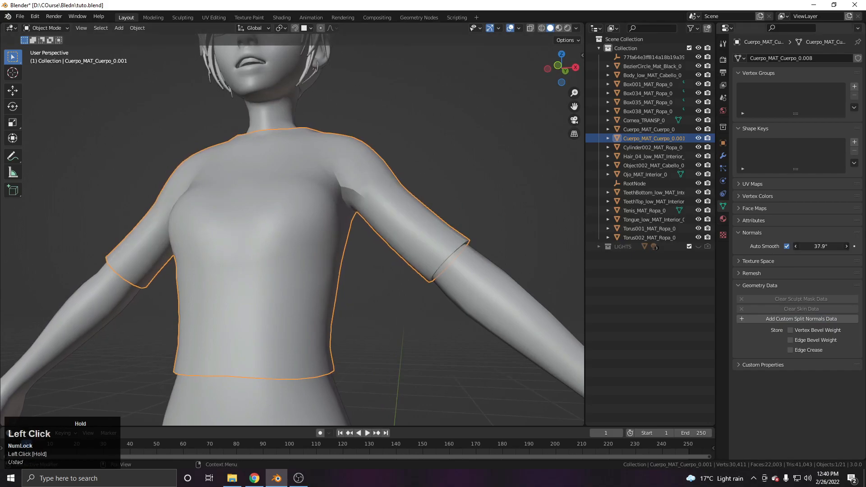
scroll(down, 3)
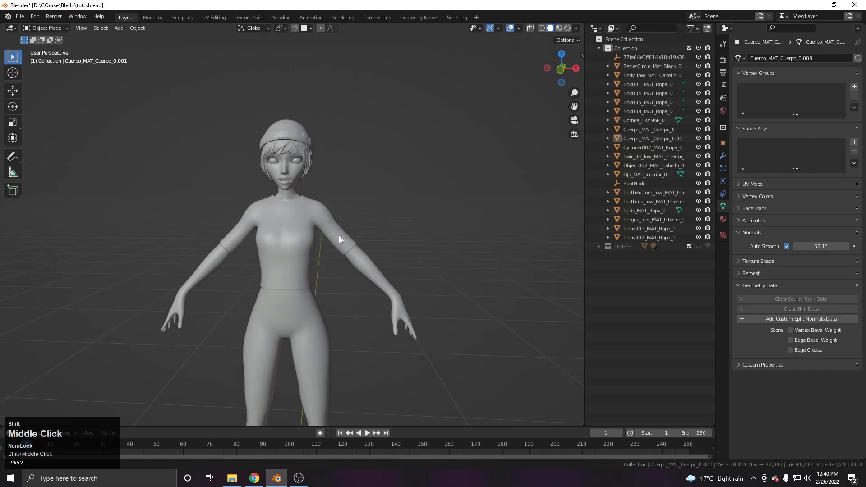
click(317, 298)
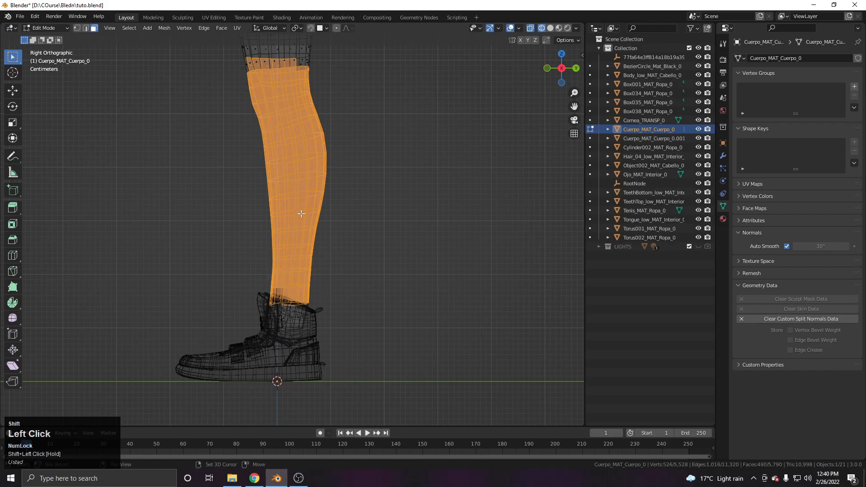
Duplicate and separate the hip and leg faces into a pants object, fattening it outward.
scroll(down, 3)
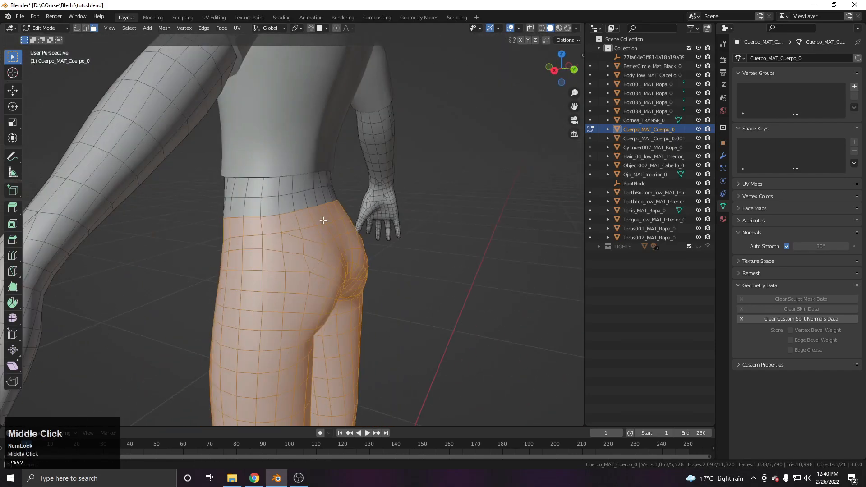
scroll(down, 3)
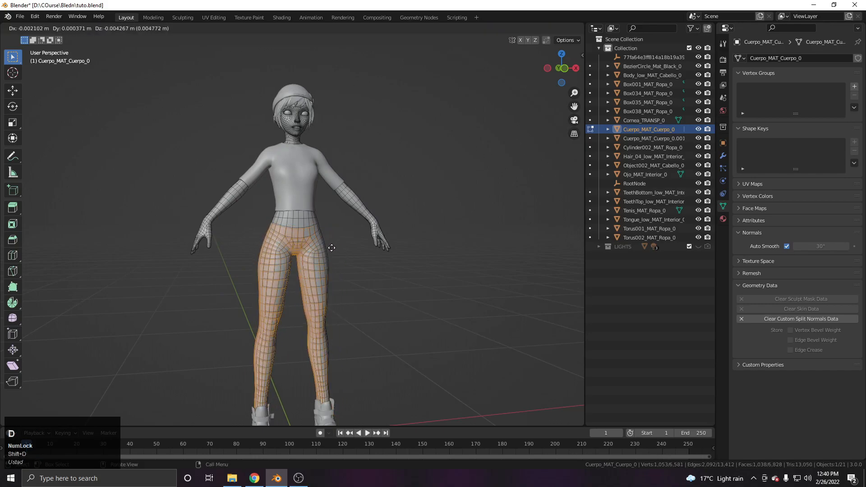
key(Tab)
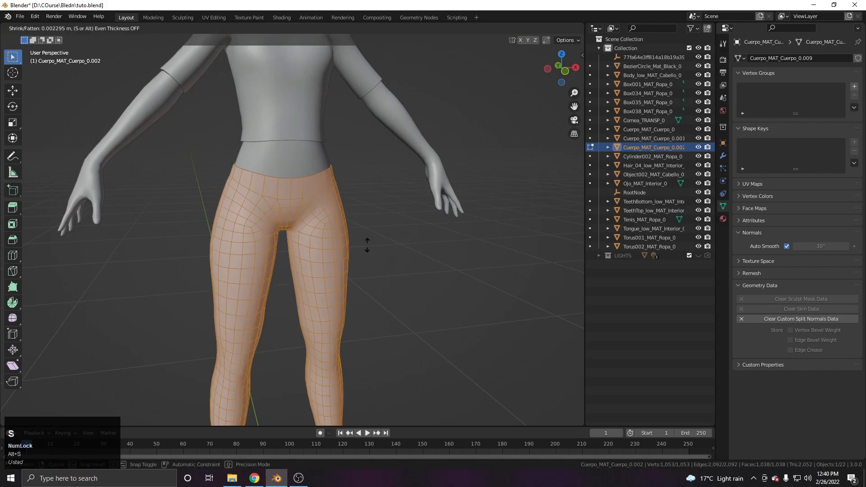
Inspect the new pants object in Object Mode and clear its leftover sculpt mask data.
key(Tab)
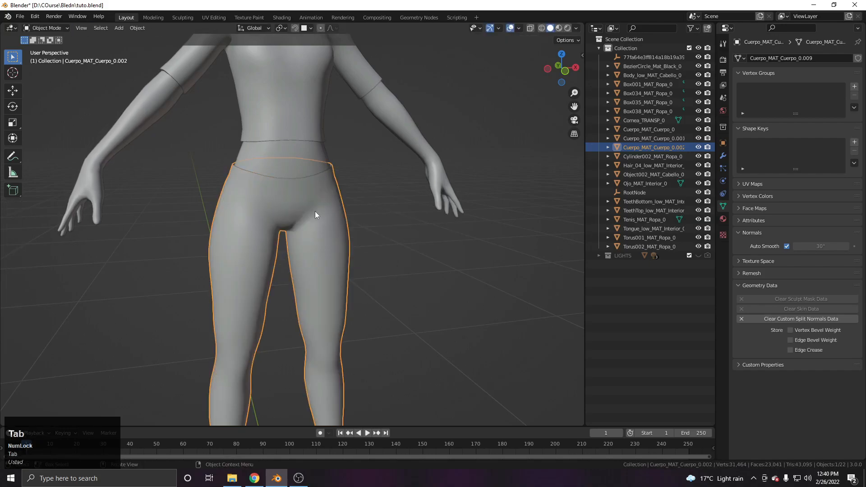
scroll(up, 3)
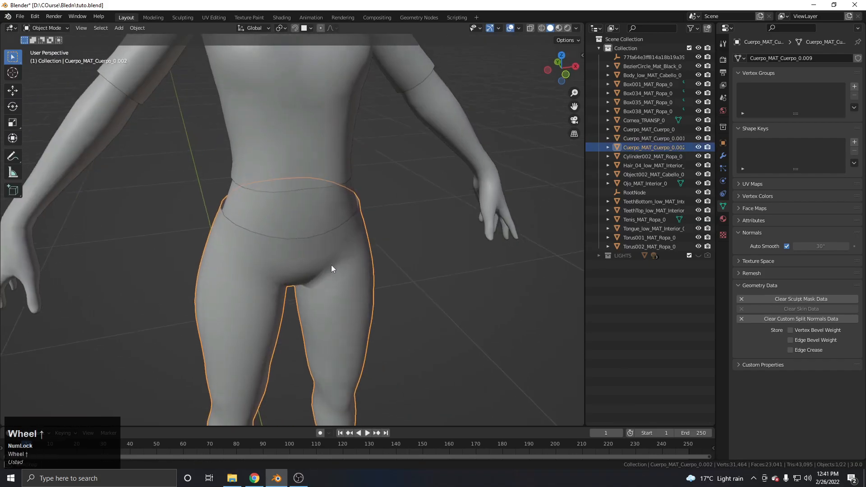
click(722, 155)
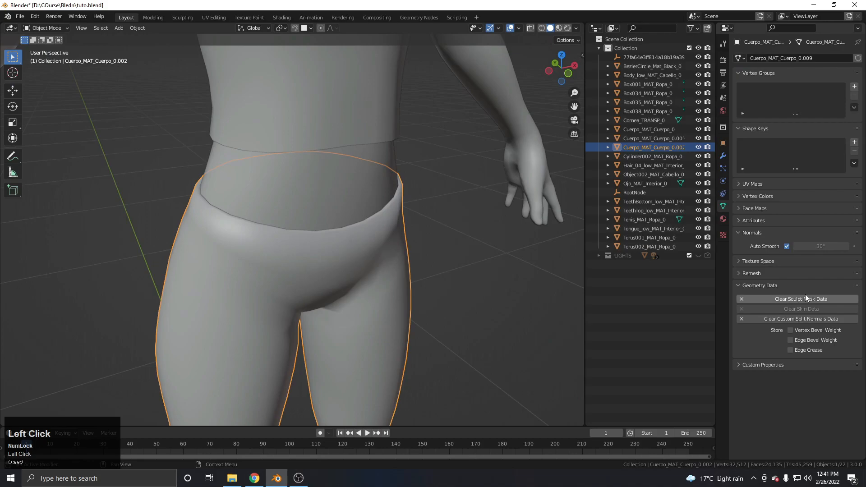
click(795, 318)
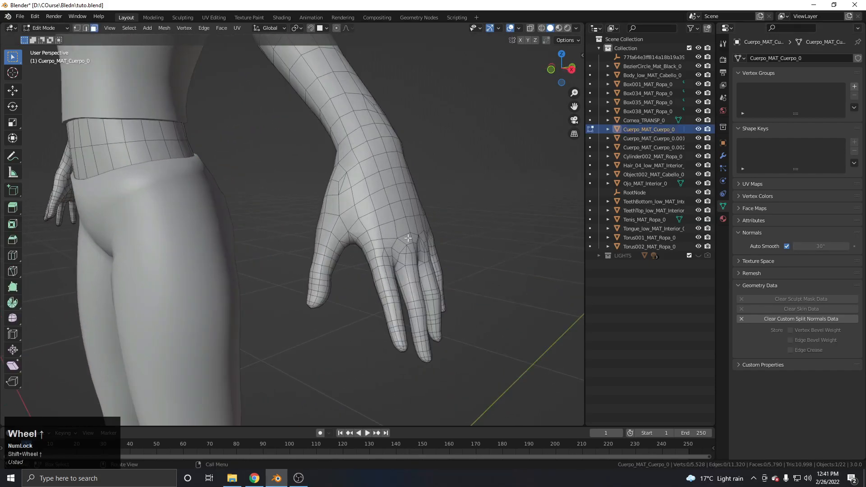
Select the hand and wrist faces from front view in X-ray and duplicate them.
key(z)
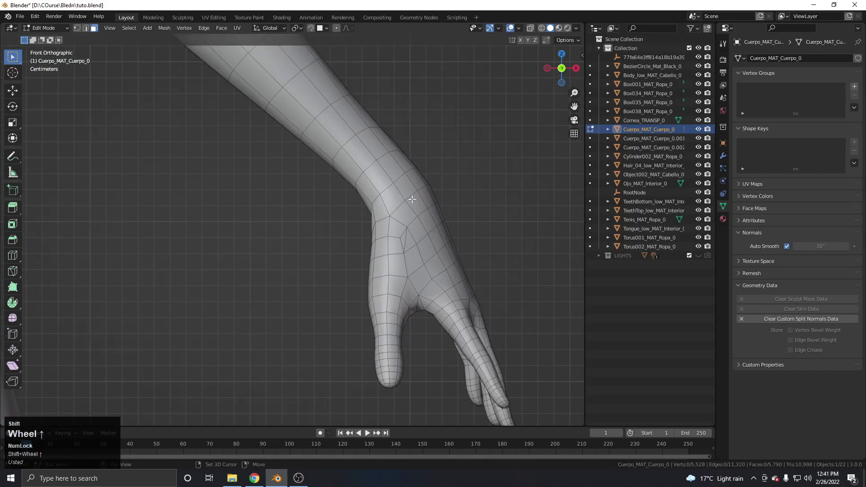
click(424, 196)
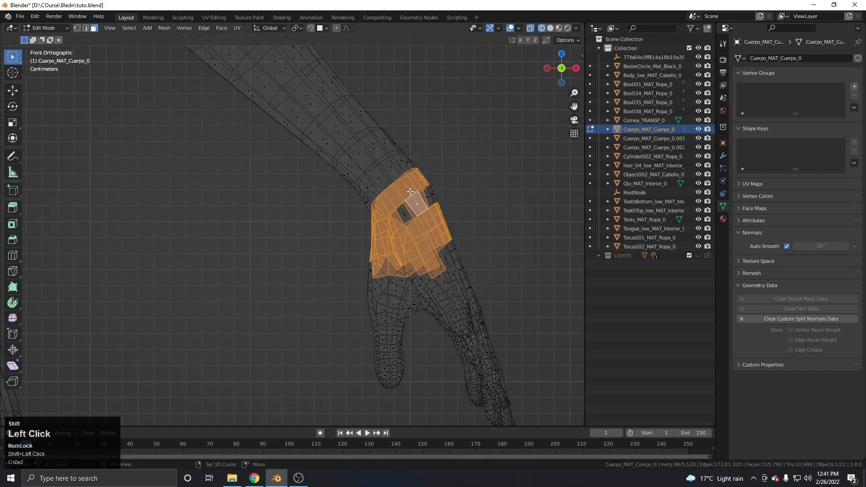
scroll(up, 3)
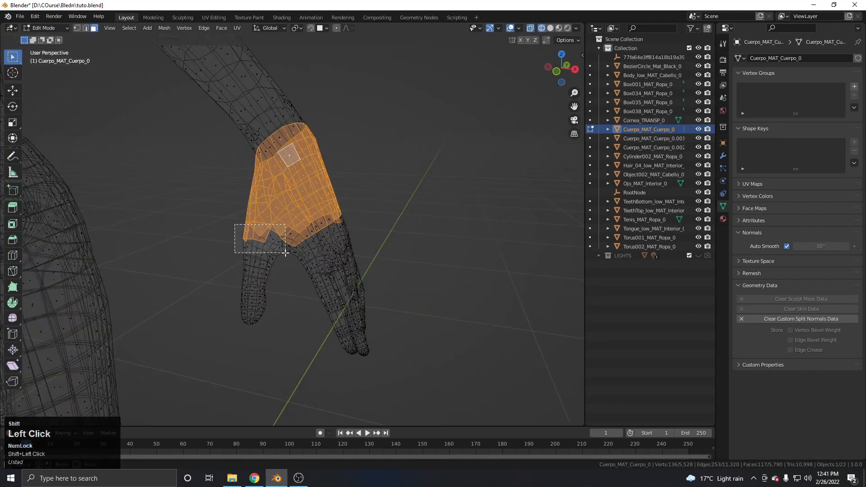
scroll(down, 3)
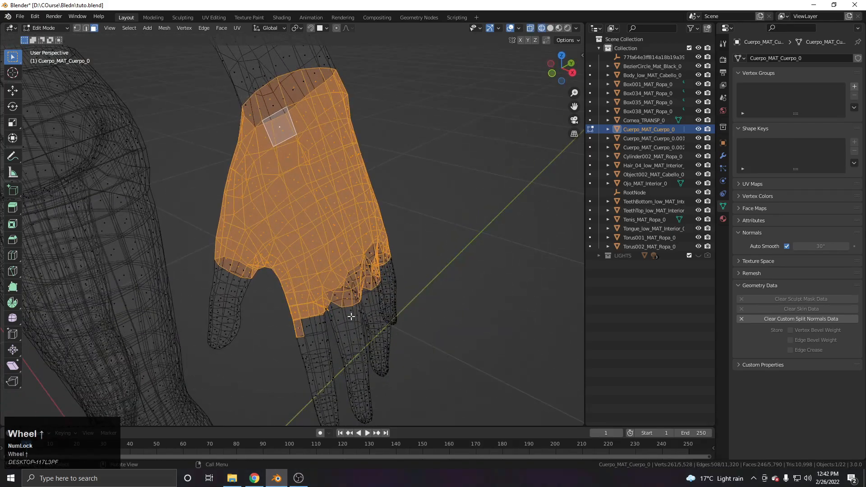
scroll(up, 3)
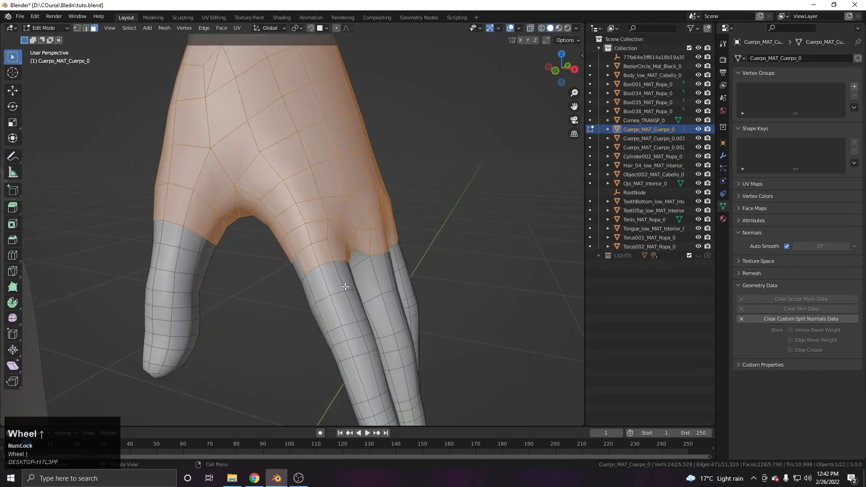
scroll(down, 3)
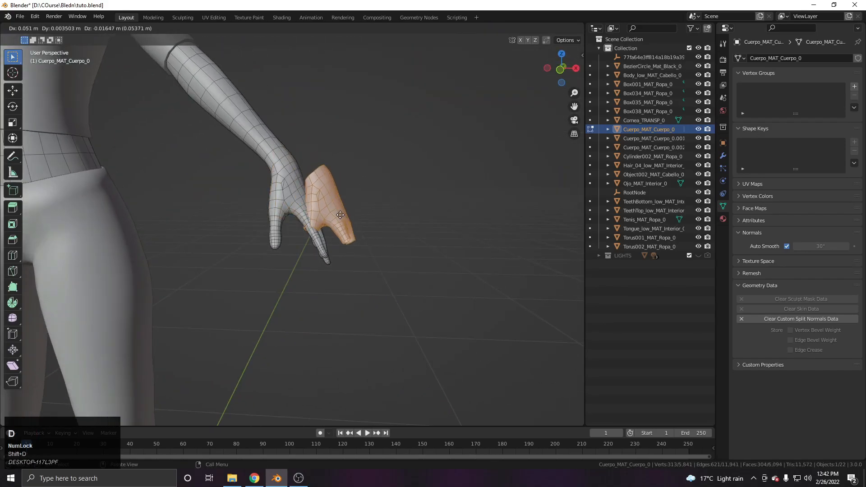
Separate the hand copy into a glove object and add Solidify and Mirror modifiers.
click(287, 200)
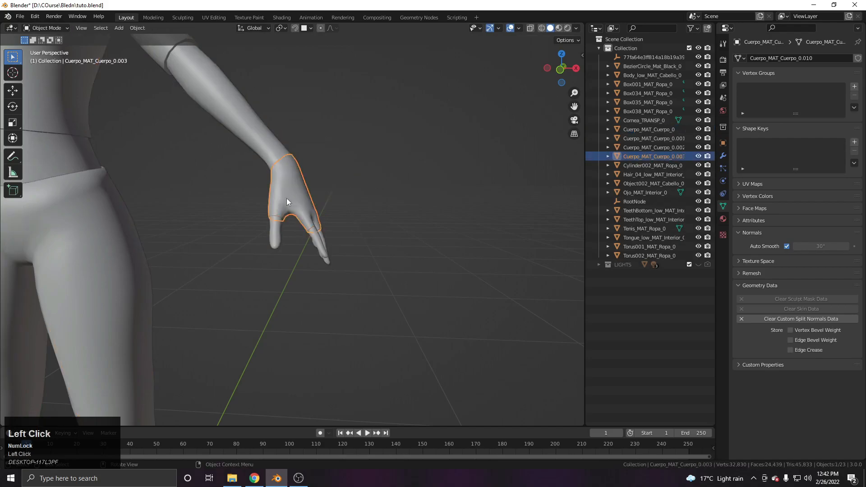
key(Tab)
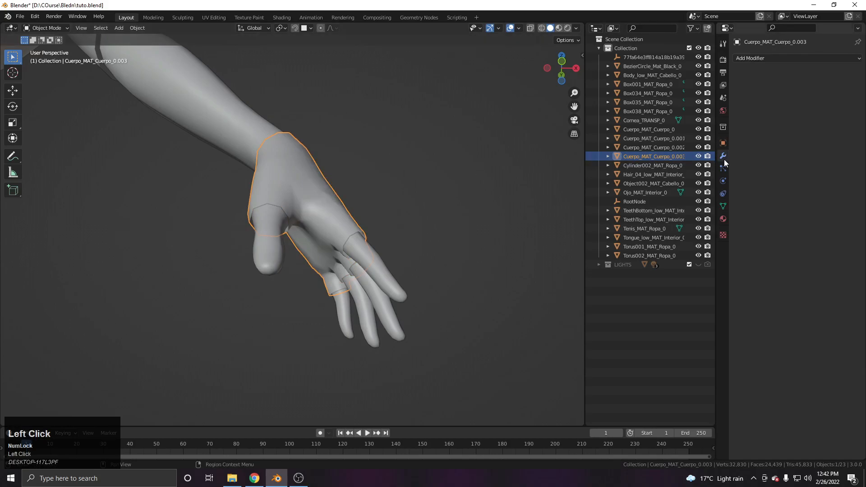
click(749, 58)
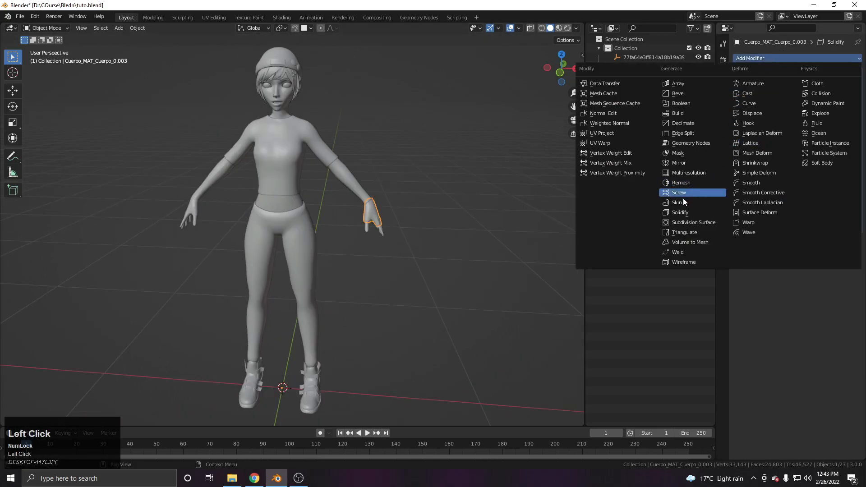
click(678, 162)
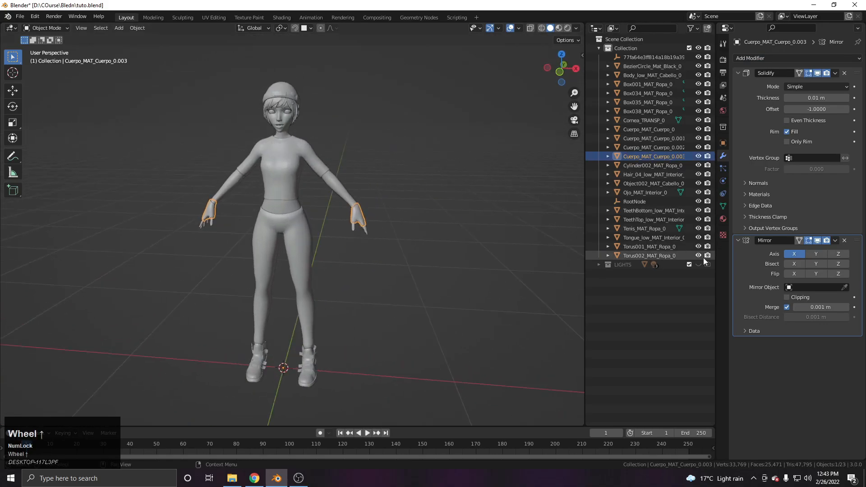
Assign YELLOW to the gloves and BLACK to the pants, then reveal the lights and floor.
click(723, 142)
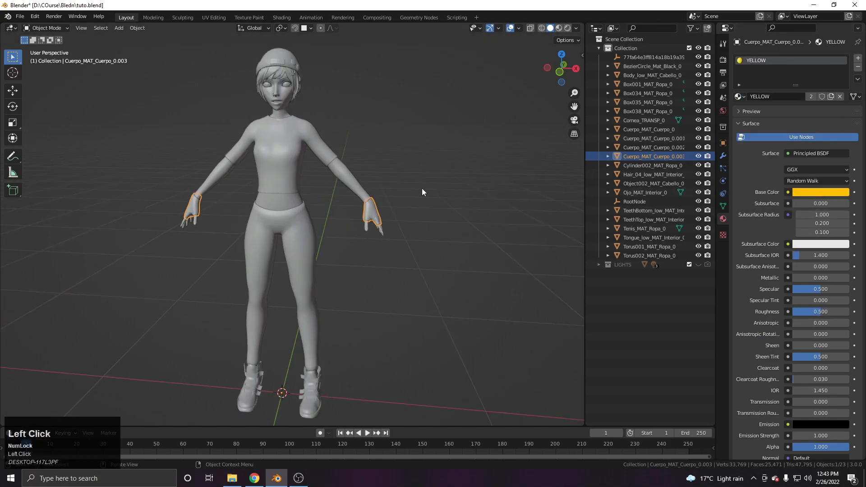
click(653, 138)
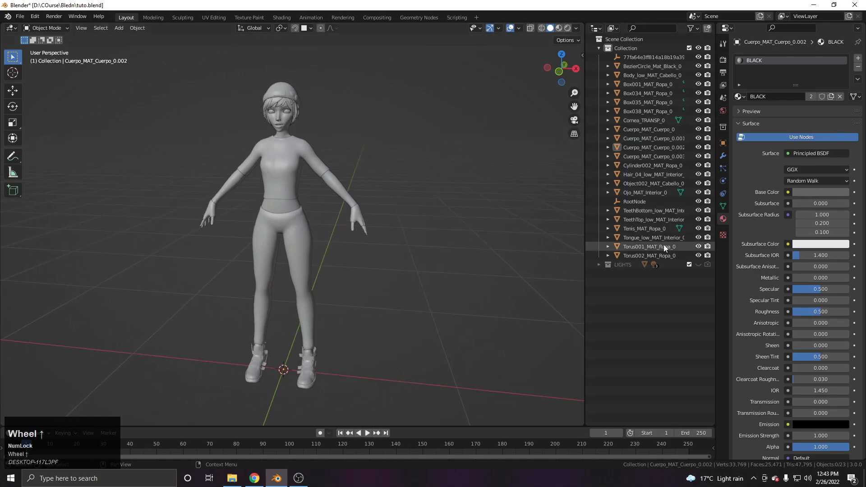
click(352, 256)
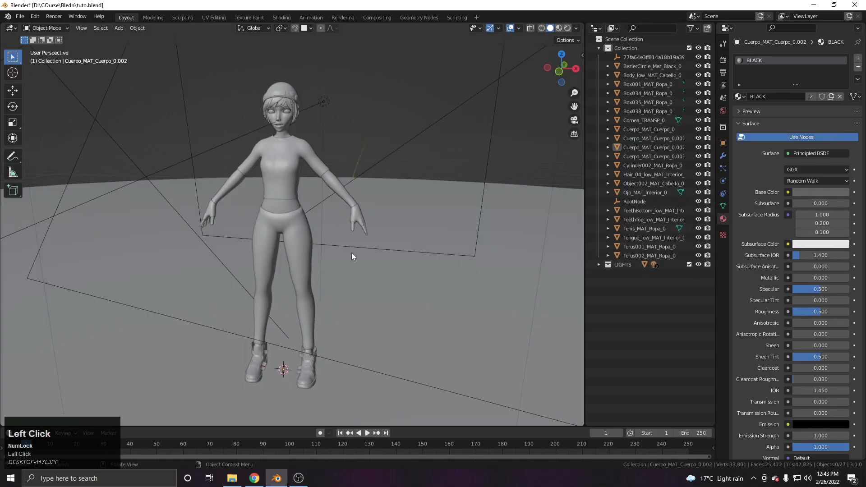
Move the Circle floor disc under the character and switch the viewport to Rendered shading.
key(g)
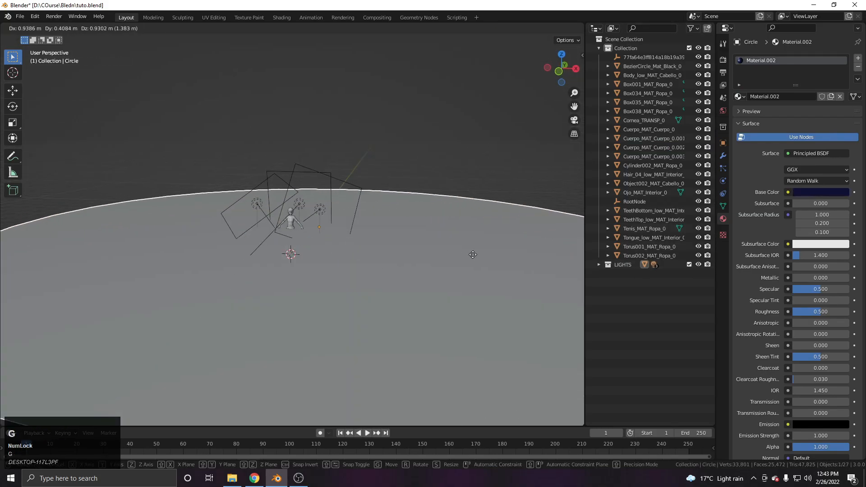
scroll(up, 3)
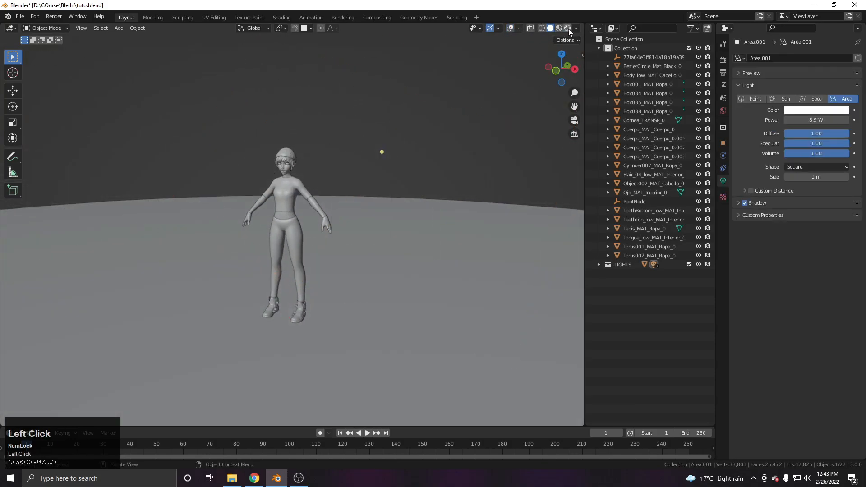
click(566, 28)
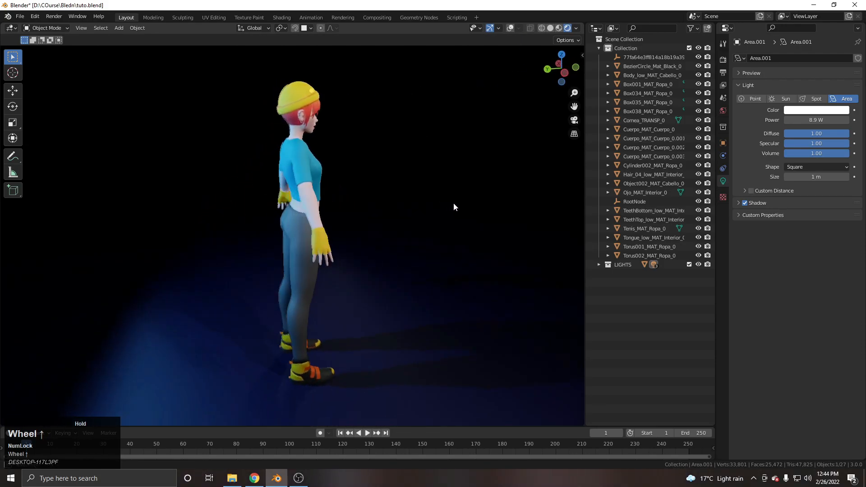
scroll(up, 3)
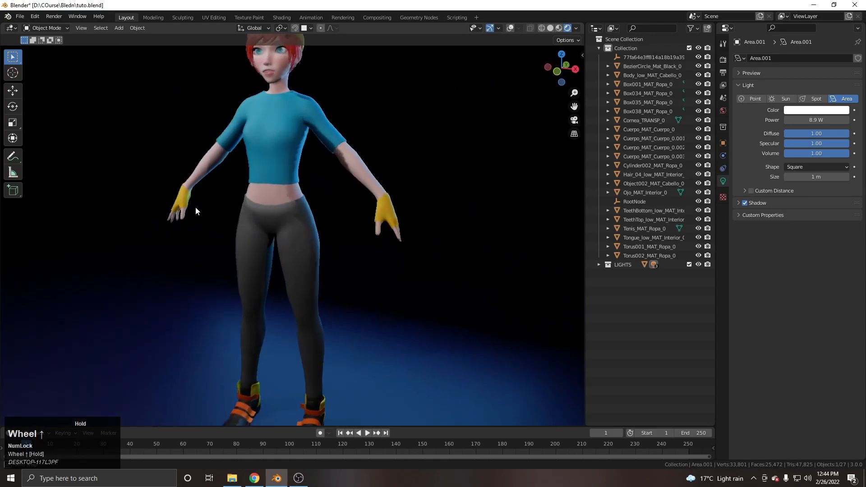
scroll(down, 3)
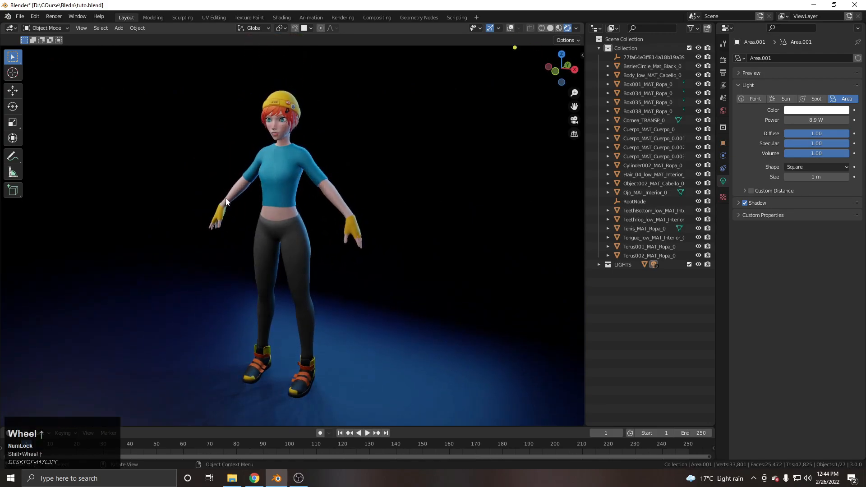